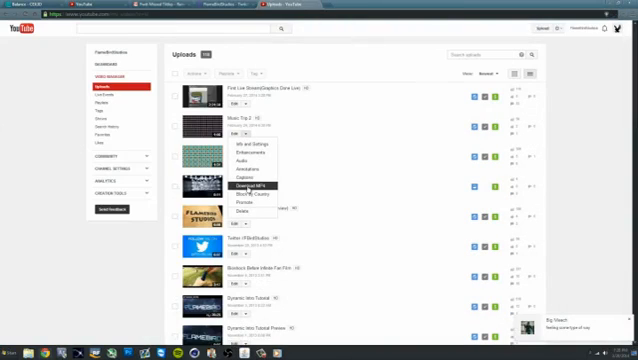
Download the second uploaded video as an MP4 from its open Edit menu
left_click(252, 184)
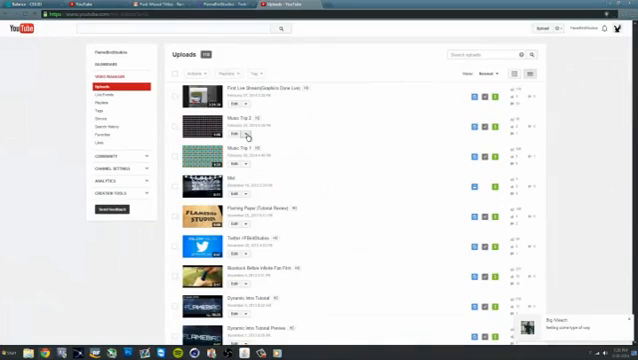
Reopen the second video's Edit menu and choose Download MP4 again
left_click(236, 132)
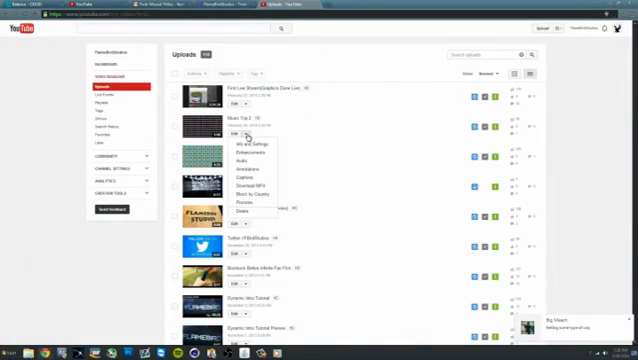
mouse_move(240, 190)
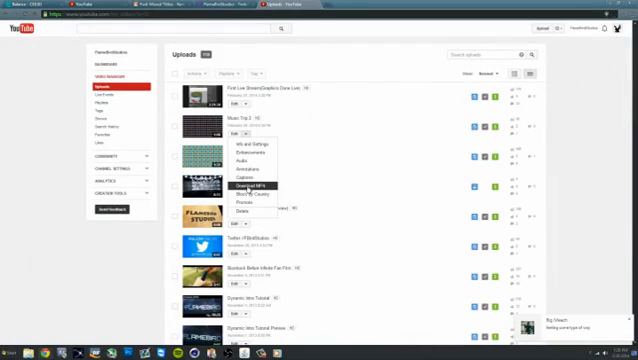
left_click(250, 186)
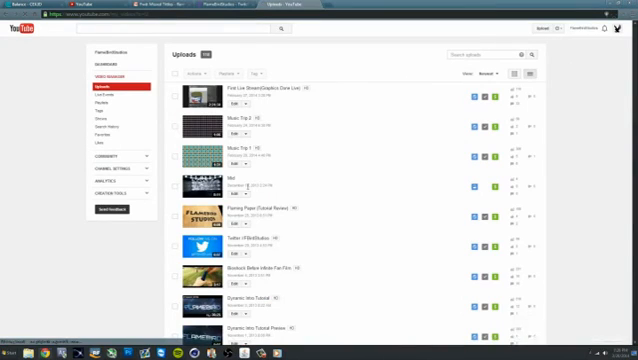